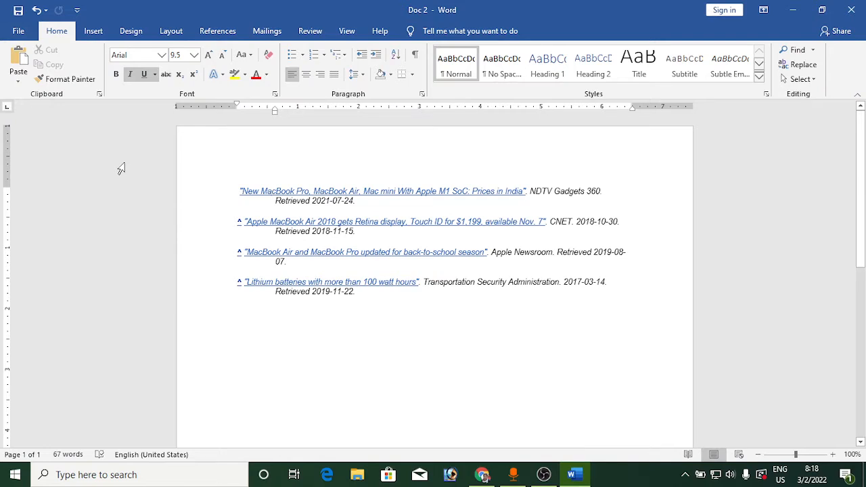
pyautogui.moveTo(88, 103)
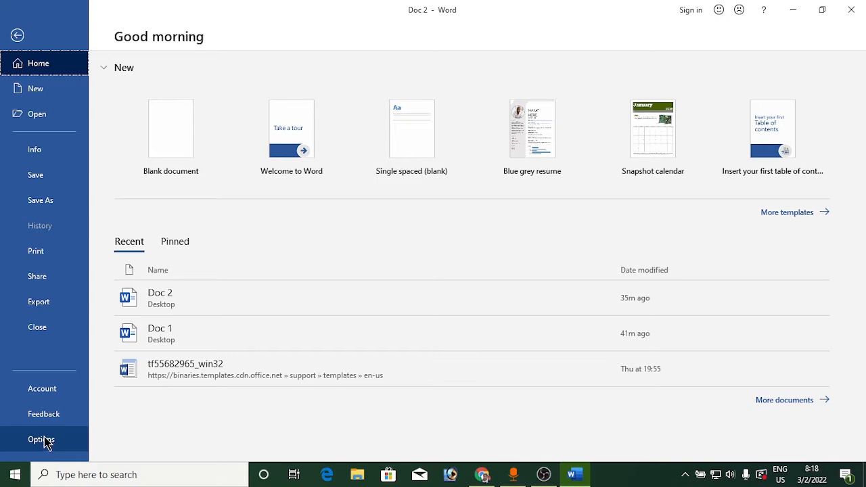
# Step: Open Word Options to its General settings from the backstage view
pyautogui.click(40, 440)
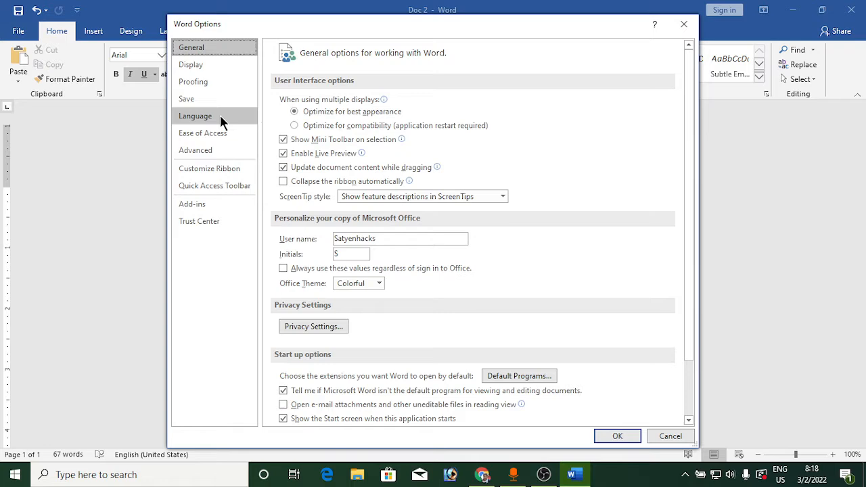
# Step: Switch Word Options to the Language category listing display and authoring languages
pyautogui.click(195, 116)
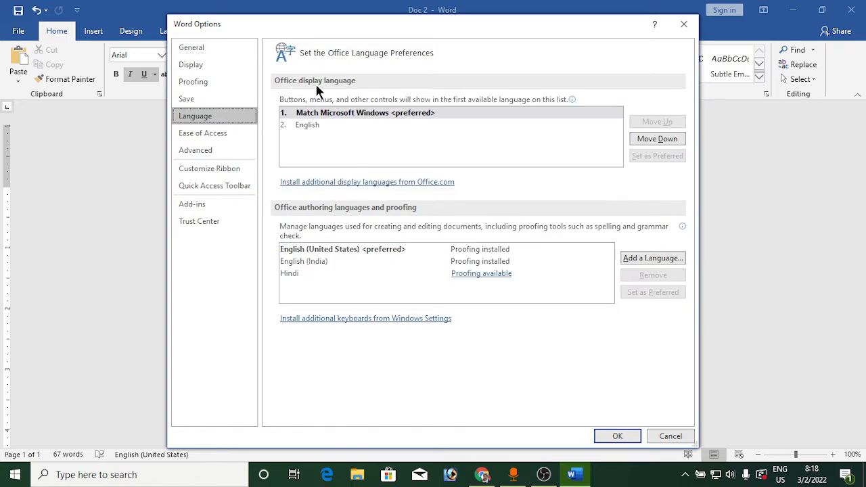
pyautogui.moveTo(399, 113)
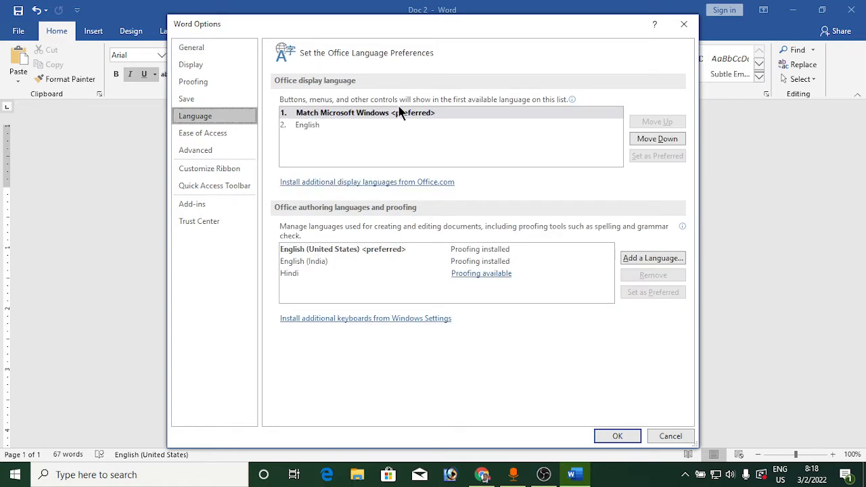
pyautogui.moveTo(492, 120)
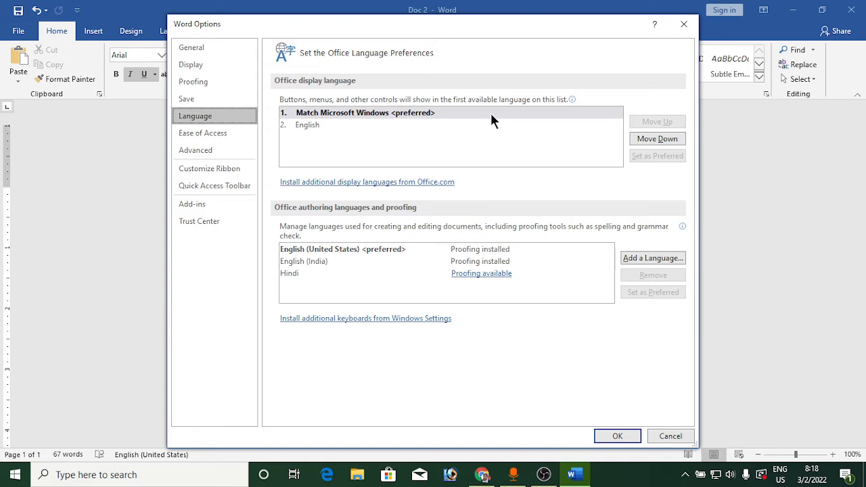
pyautogui.moveTo(331, 119)
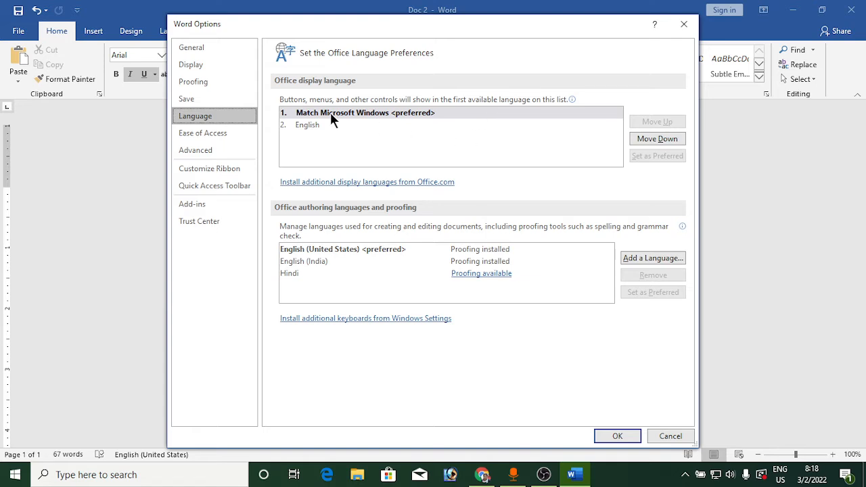
pyautogui.moveTo(350, 120)
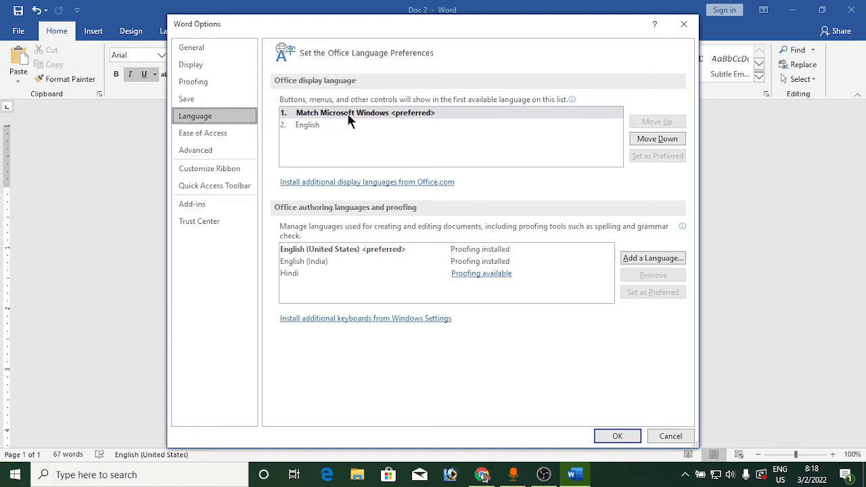
pyautogui.moveTo(453, 149)
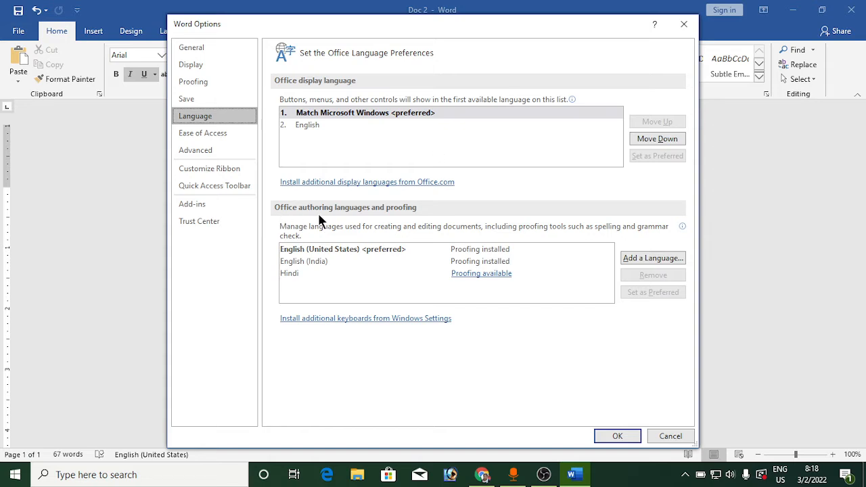
pyautogui.moveTo(440, 222)
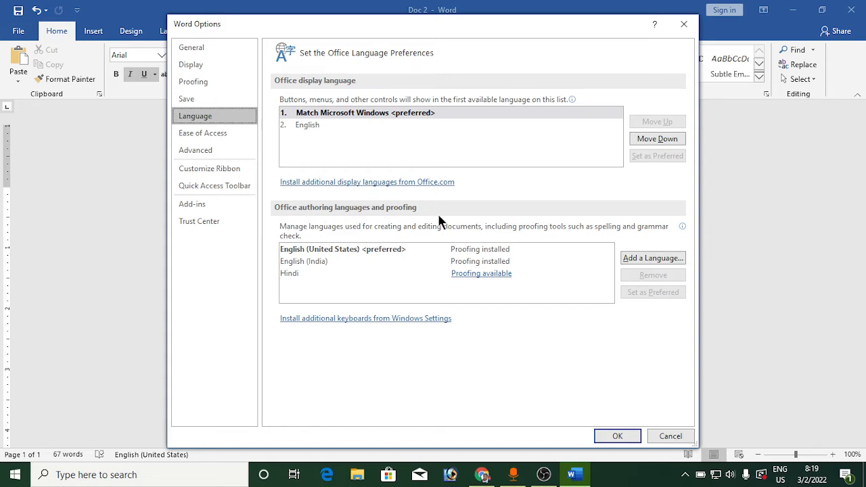
pyautogui.moveTo(380, 236)
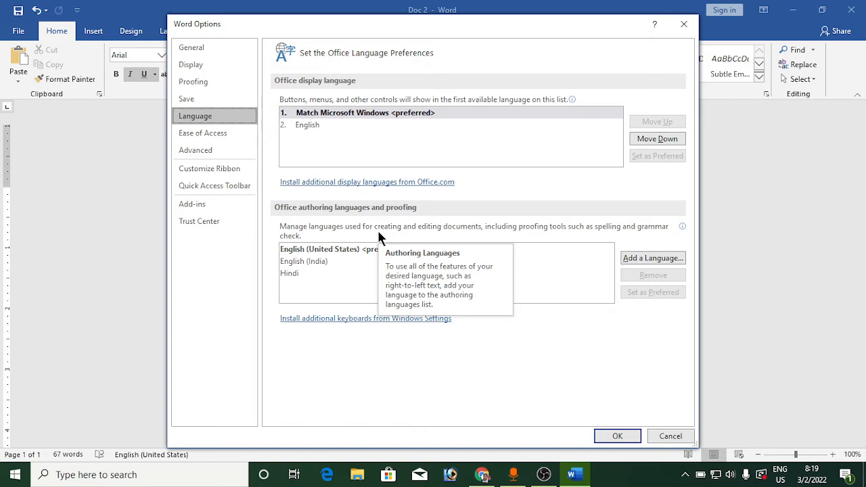
pyautogui.moveTo(486, 240)
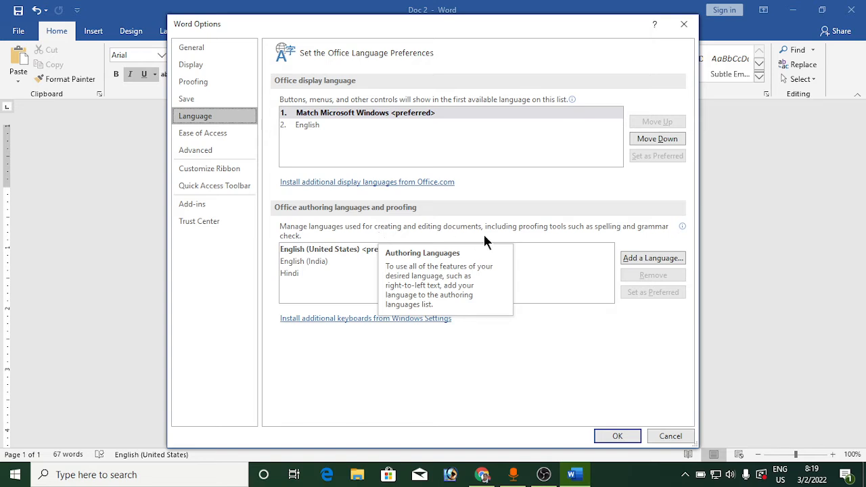
pyautogui.moveTo(314, 284)
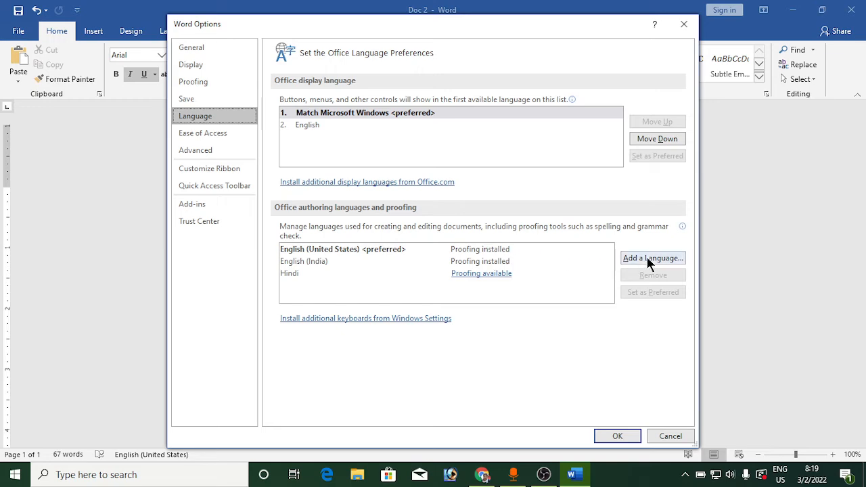
# Step: Browse the Add a Language list, cancel it, select English (India), then cancel Word Options unchanged
pyautogui.click(653, 257)
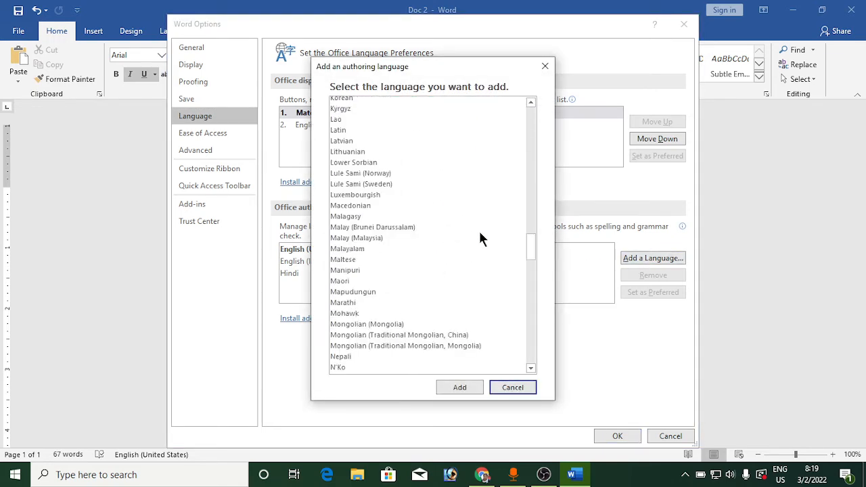
pyautogui.scroll(-3)
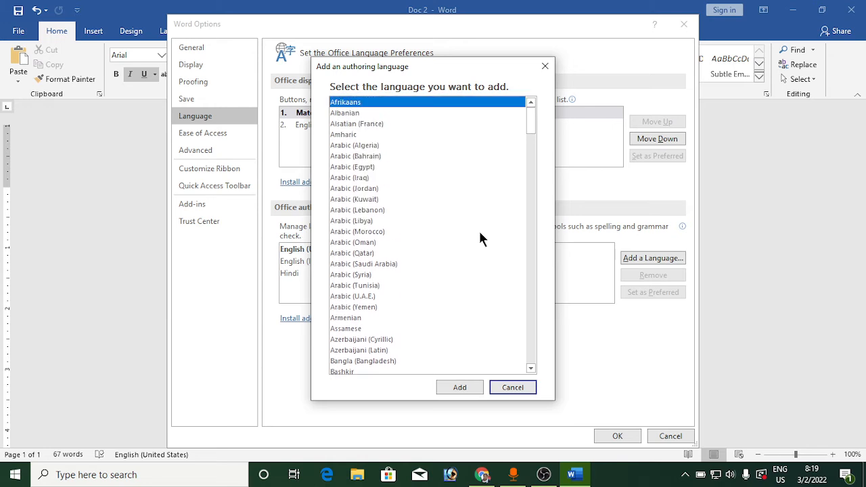
pyautogui.click(511, 386)
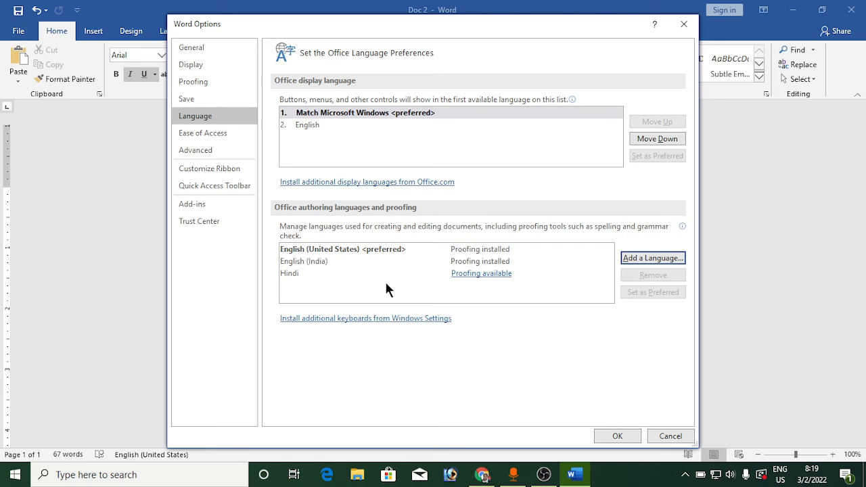
pyautogui.click(303, 261)
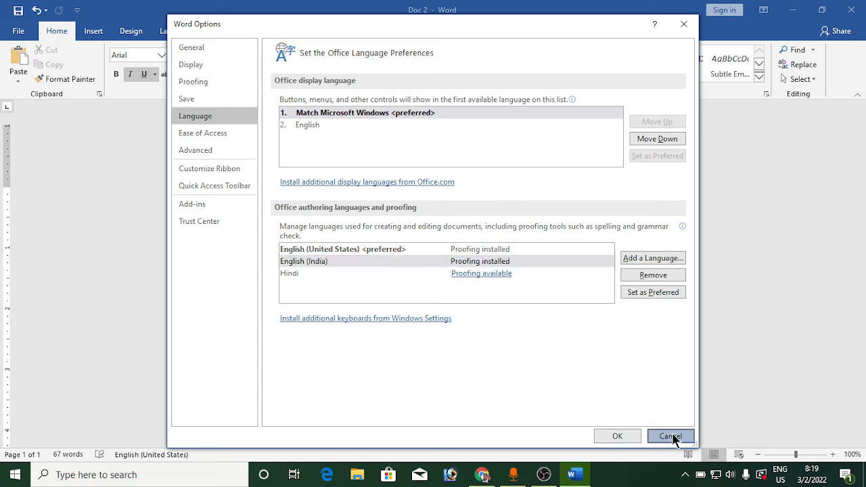
pyautogui.click(670, 436)
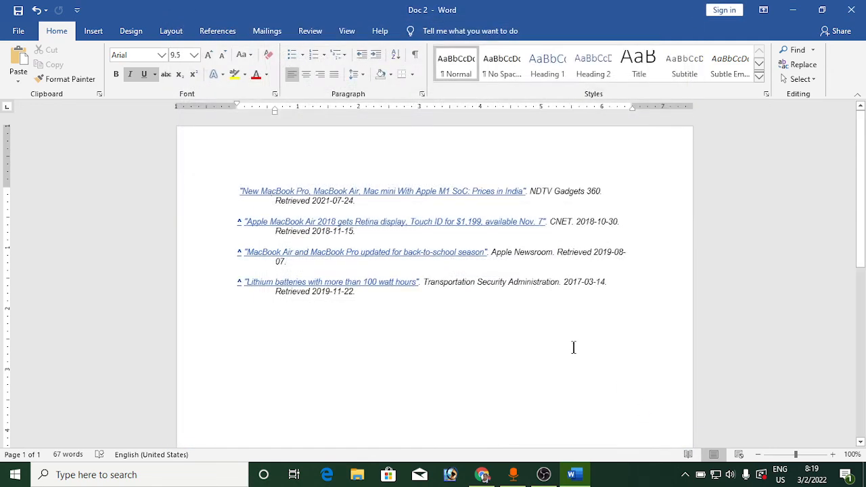